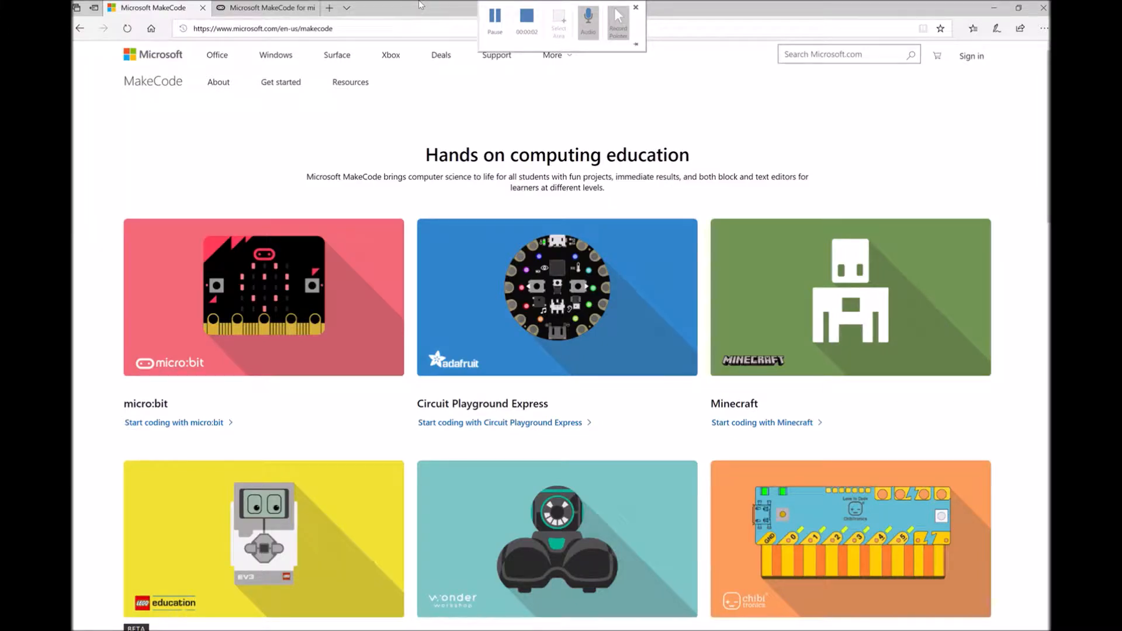
# - Navigate the browser to makecode.com to reach the micro:bit block editor
pyautogui.click(636, 7)
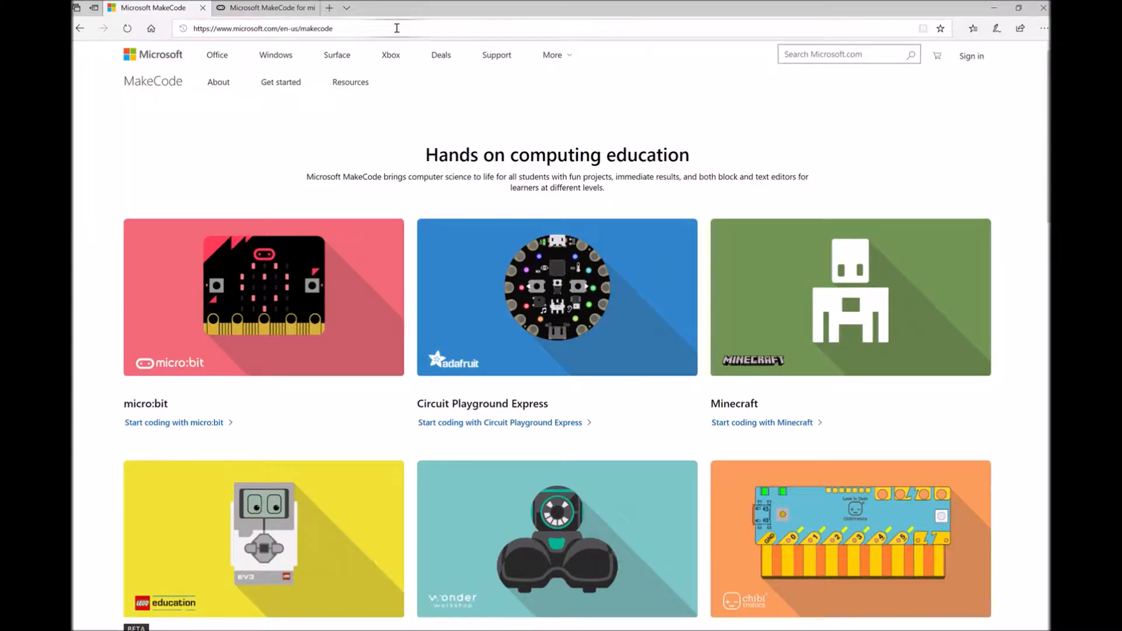
pyautogui.click(286, 28)
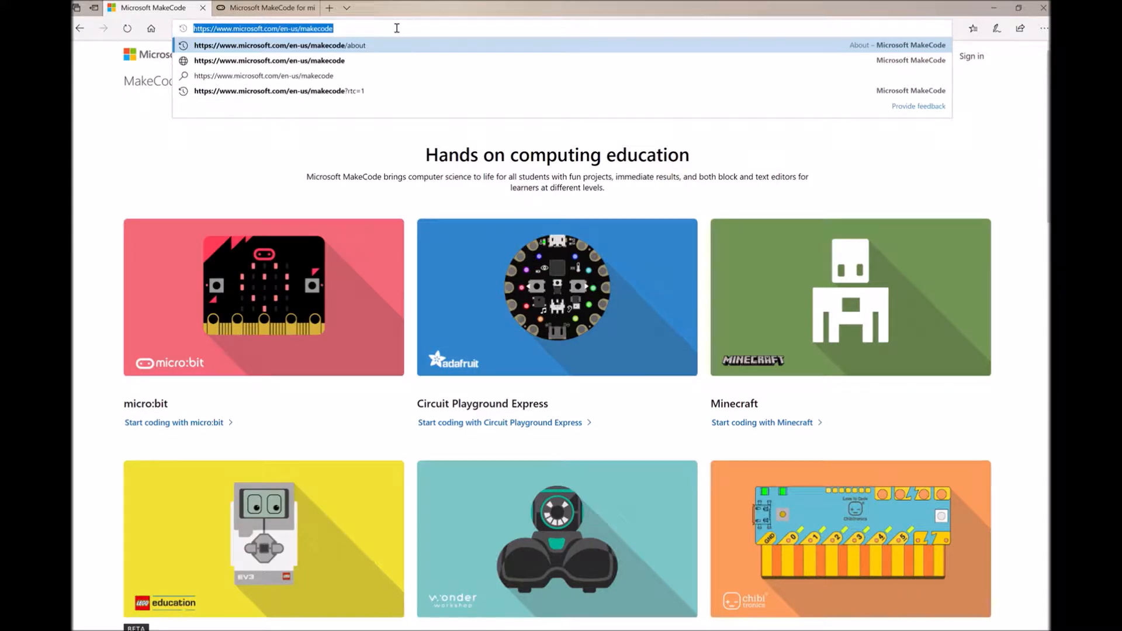
pyautogui.write('makecode.com')
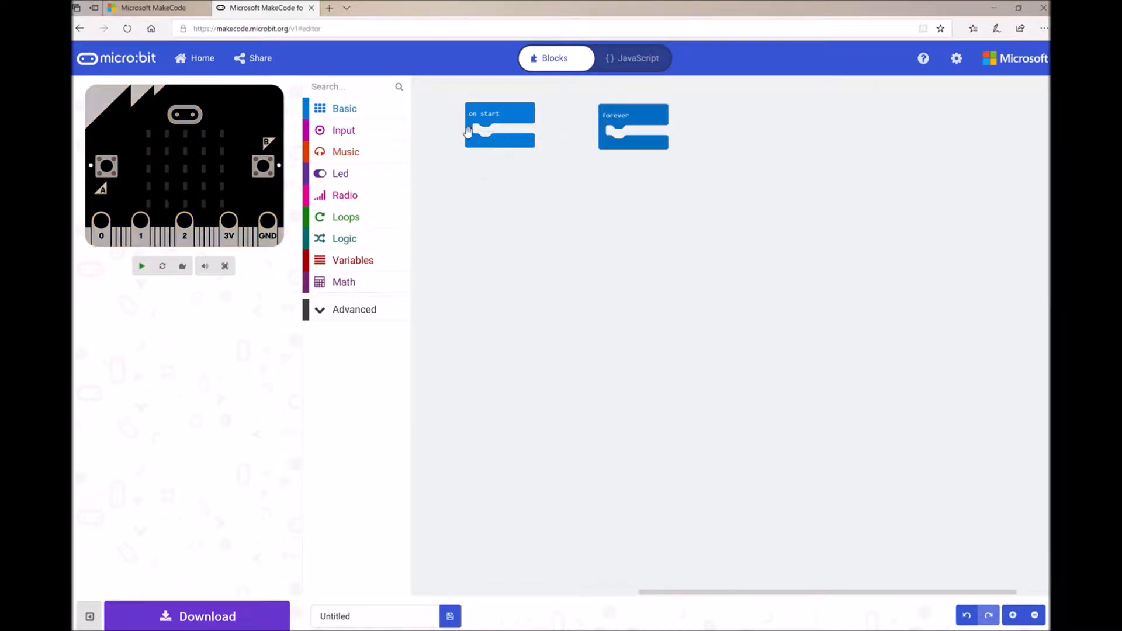
# - Add a show string block in on start displaying the text Start
pyautogui.click(141, 267)
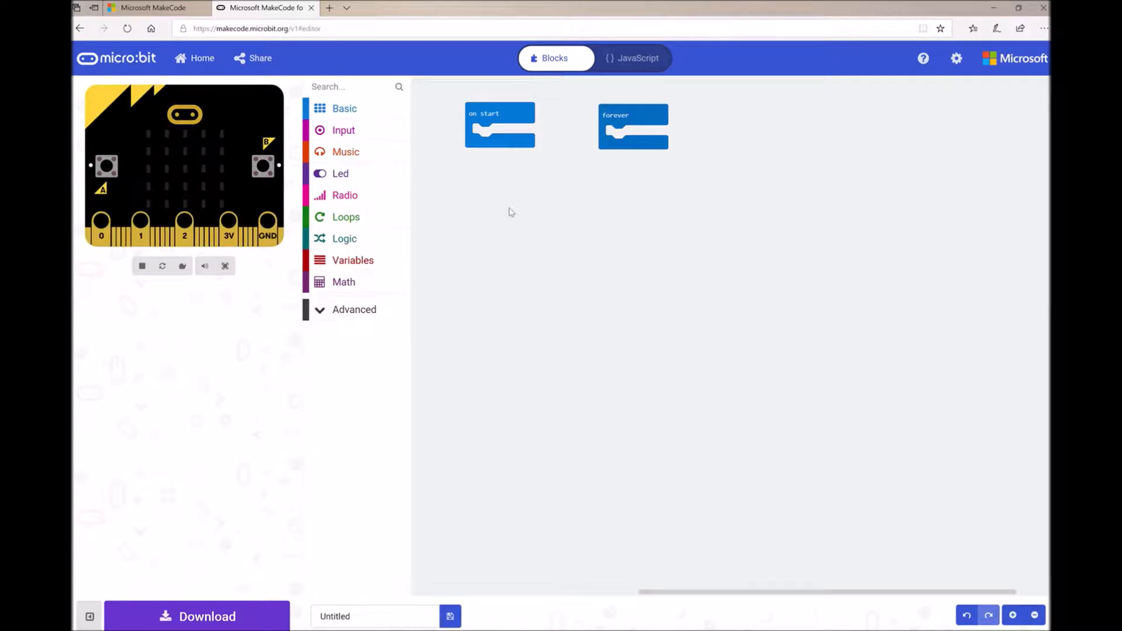
pyautogui.click(344, 107)
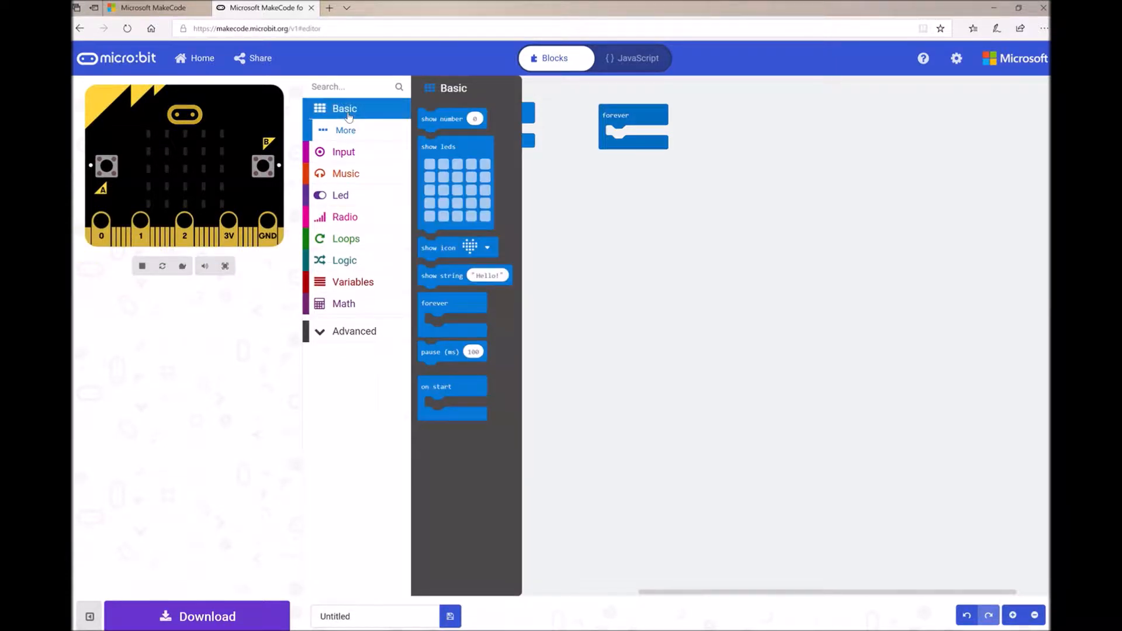
pyautogui.moveTo(451, 285)
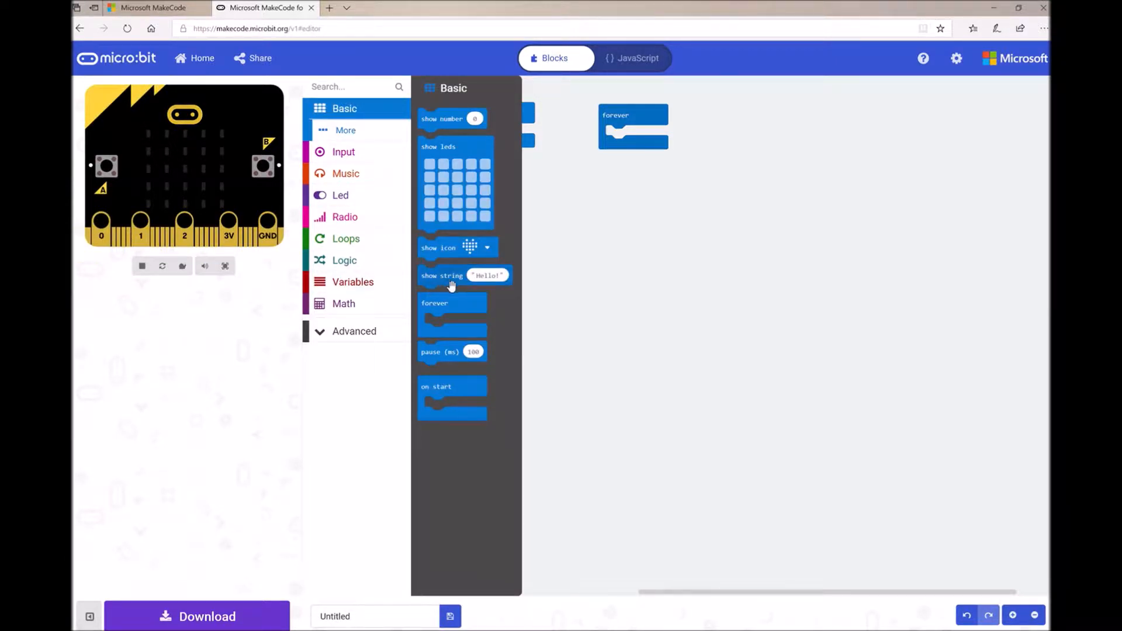
pyautogui.moveTo(451, 276)
pyautogui.write('Start')
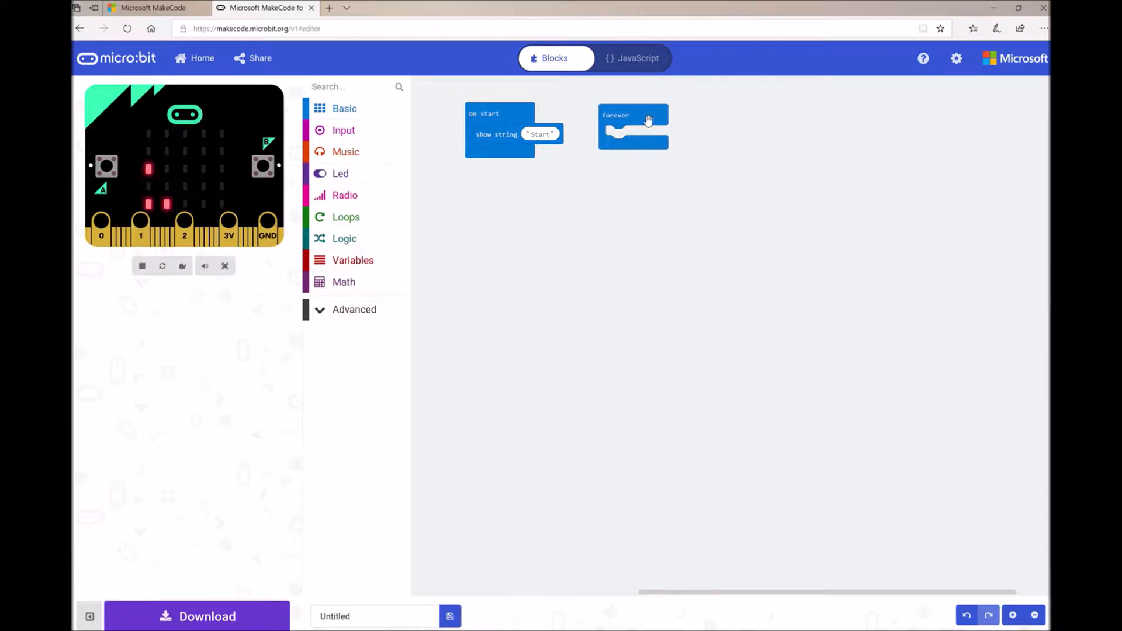
pyautogui.moveTo(617, 235)
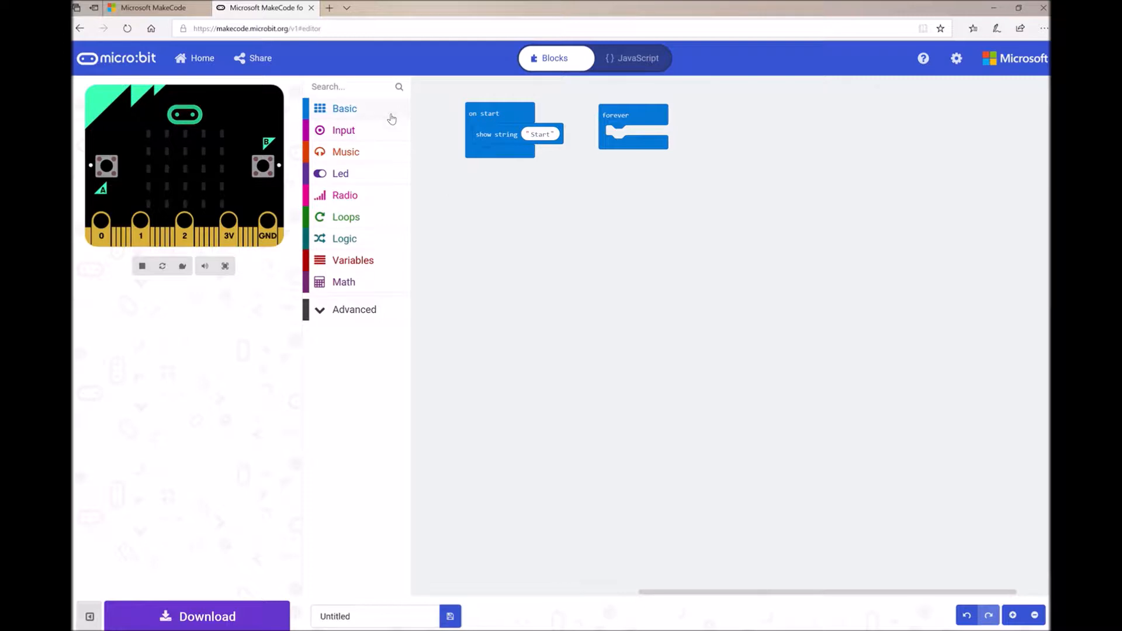
# - Place a show icon block in forever and pick the smiley face from the icon list
pyautogui.click(344, 107)
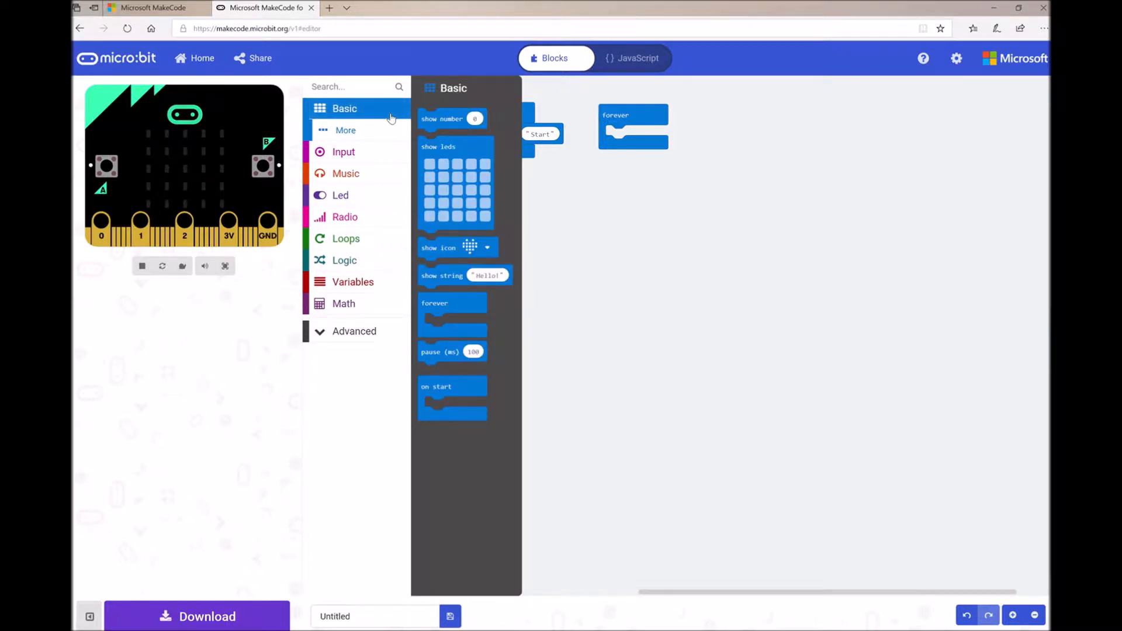
pyautogui.moveTo(441, 257)
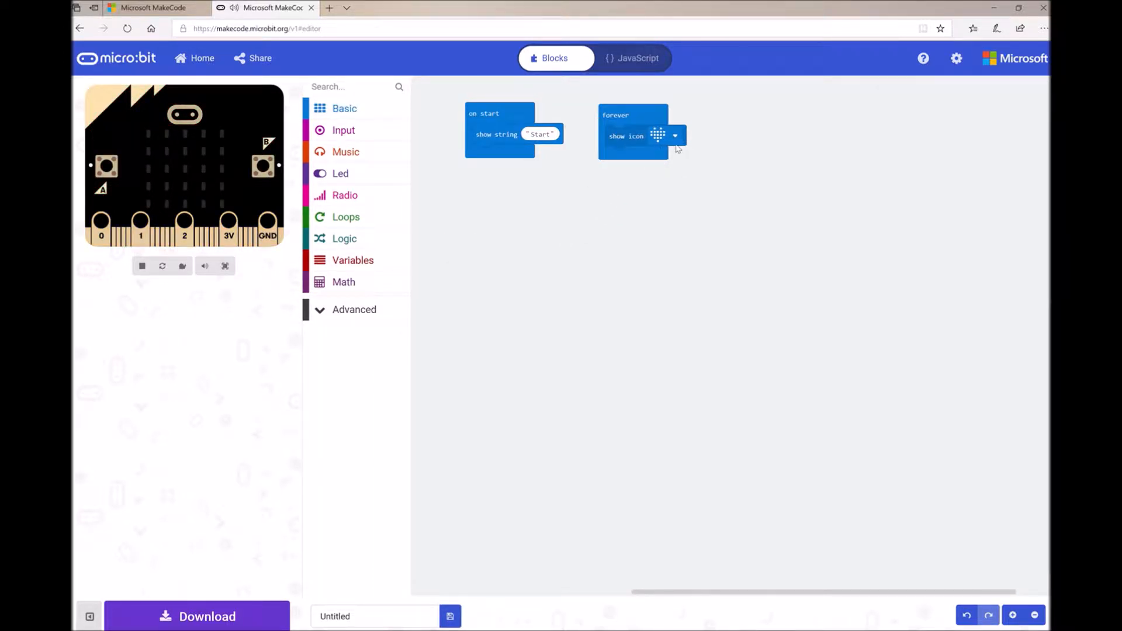
pyautogui.click(673, 136)
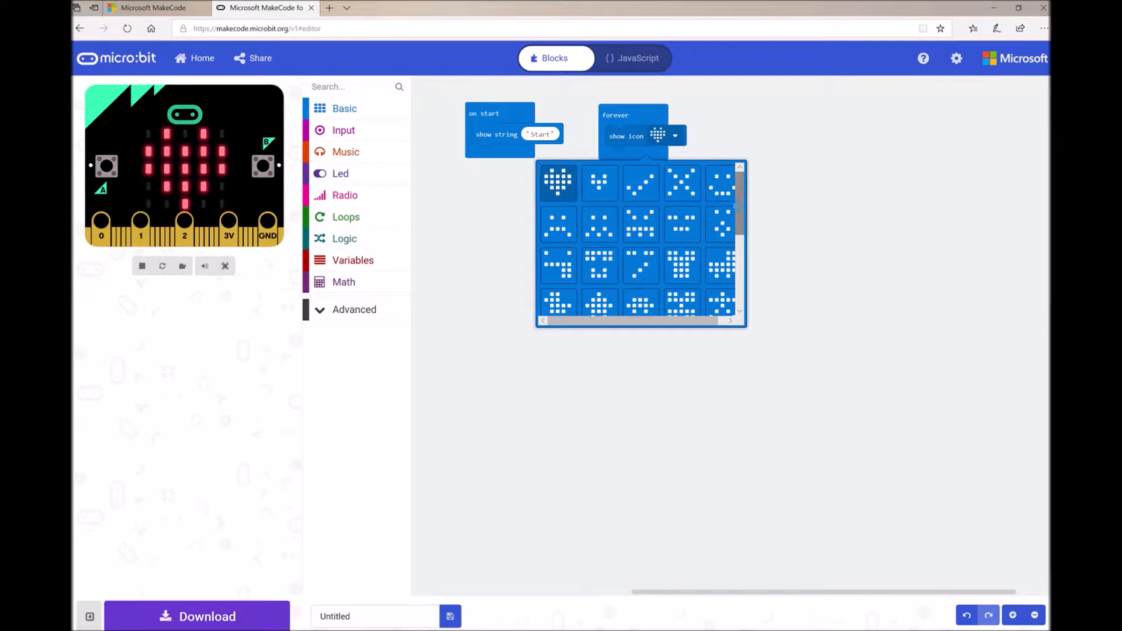
pyautogui.scroll(-3)
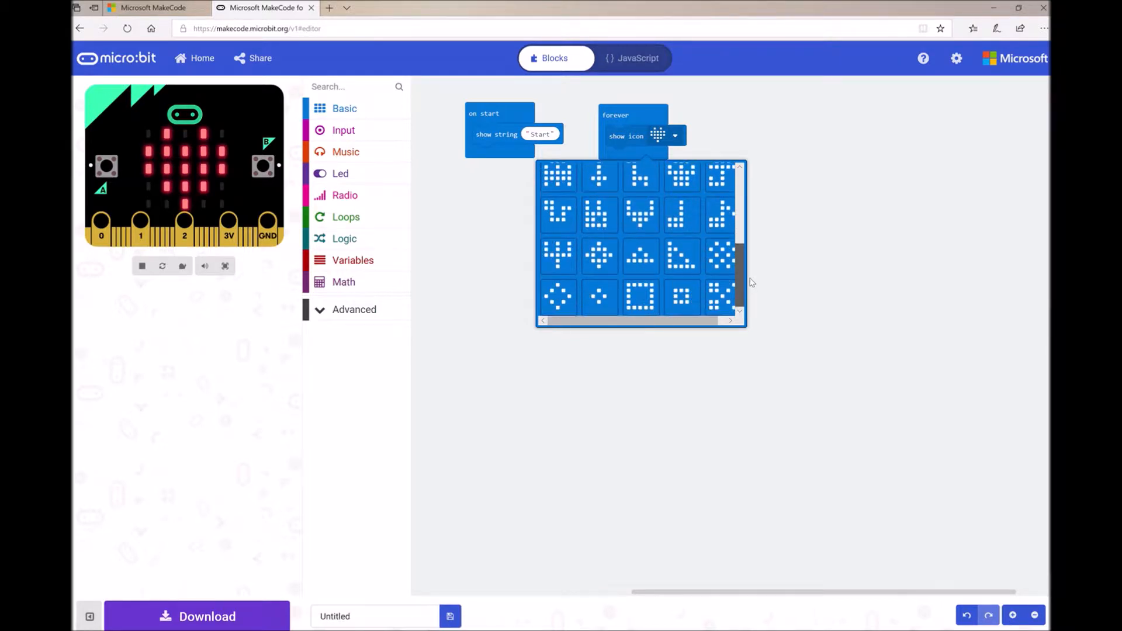
pyautogui.scroll(-3)
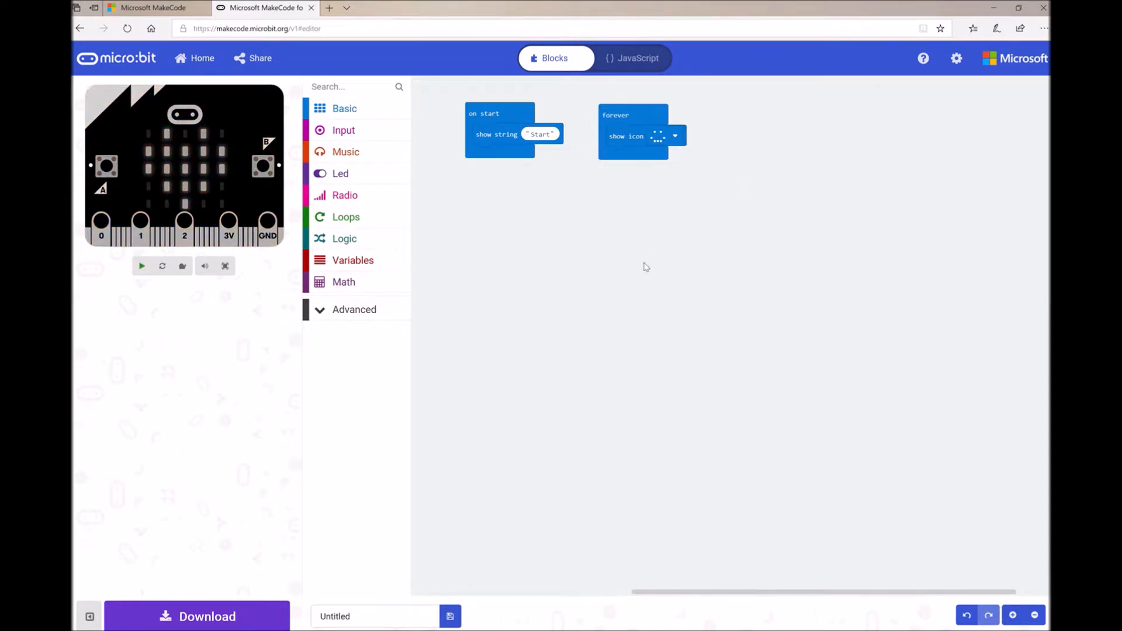
pyautogui.click(141, 265)
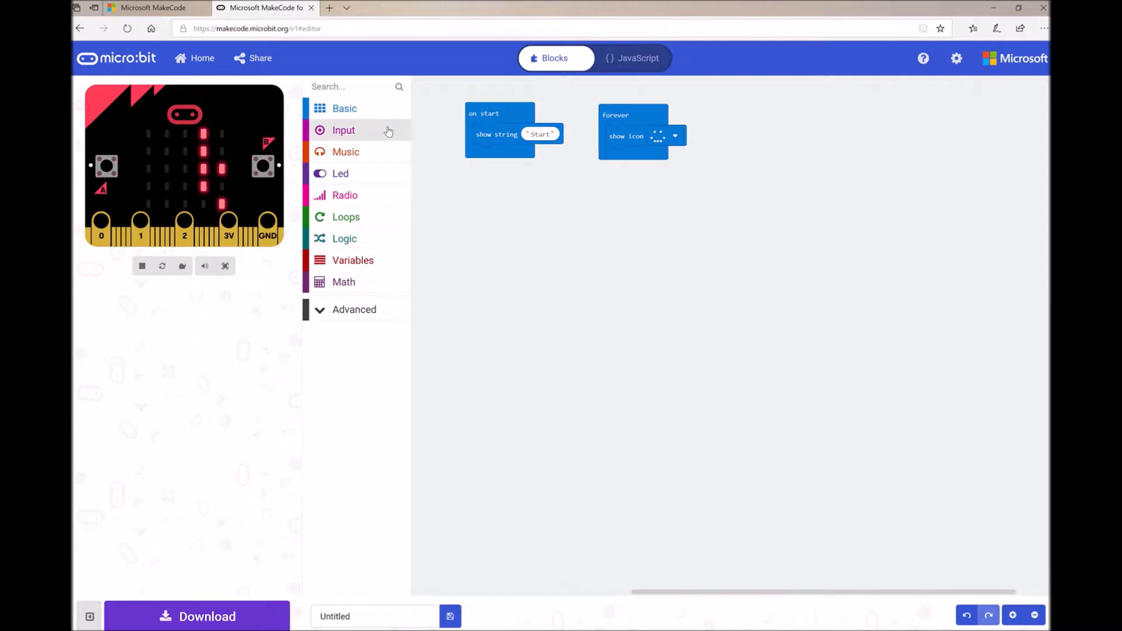
# - Add an on button A pressed event showing a heart icon and test it in the simulator
pyautogui.click(344, 130)
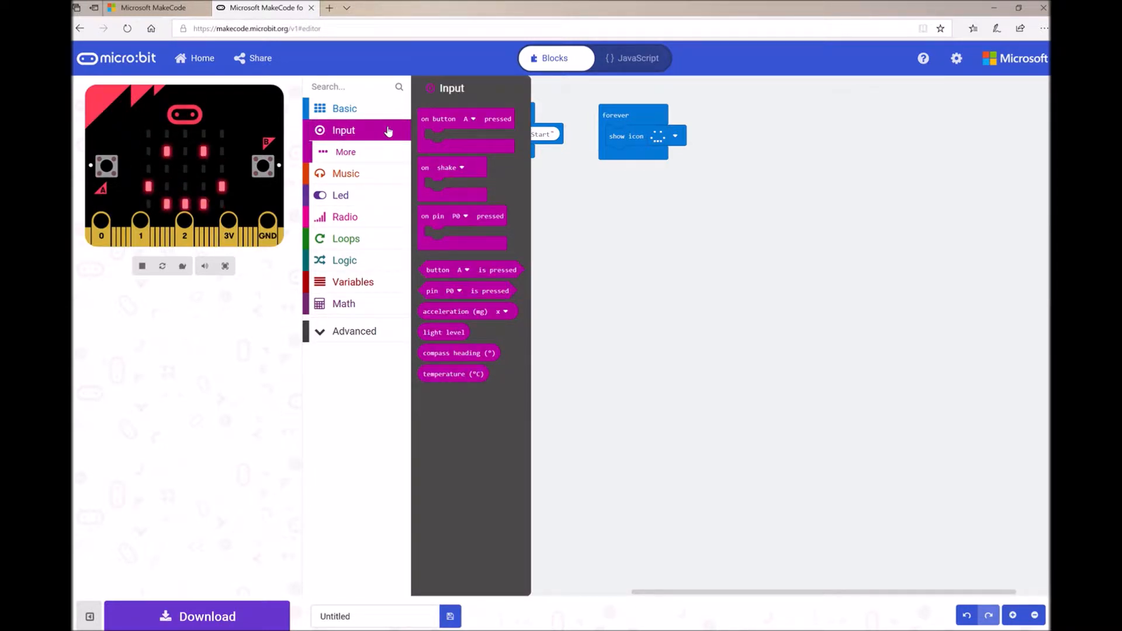
pyautogui.moveTo(429, 132)
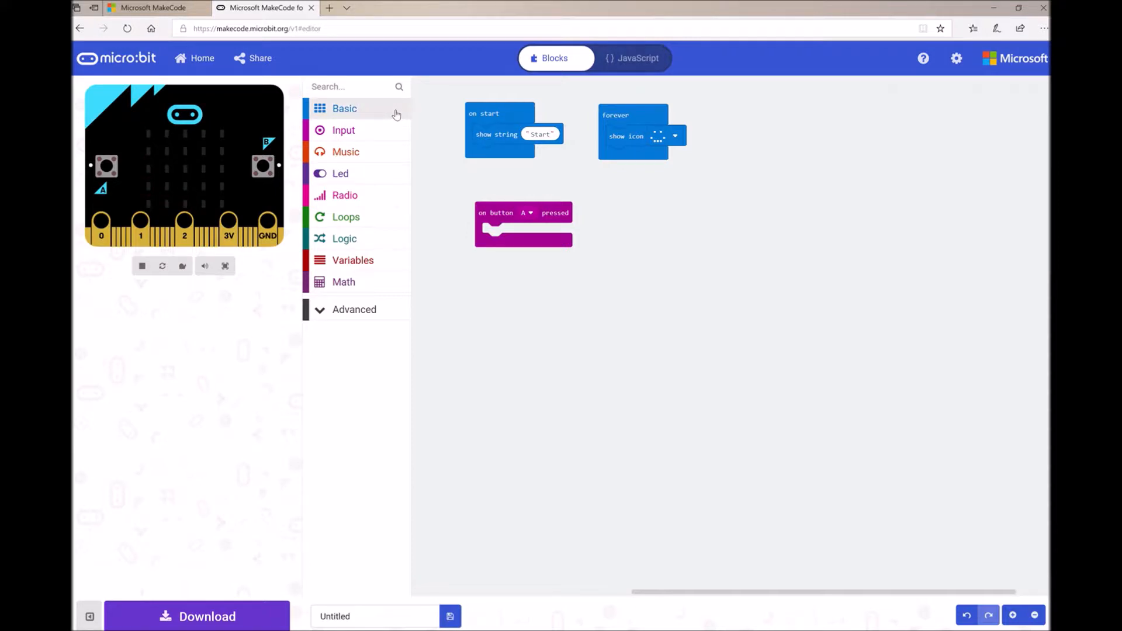
pyautogui.click(344, 108)
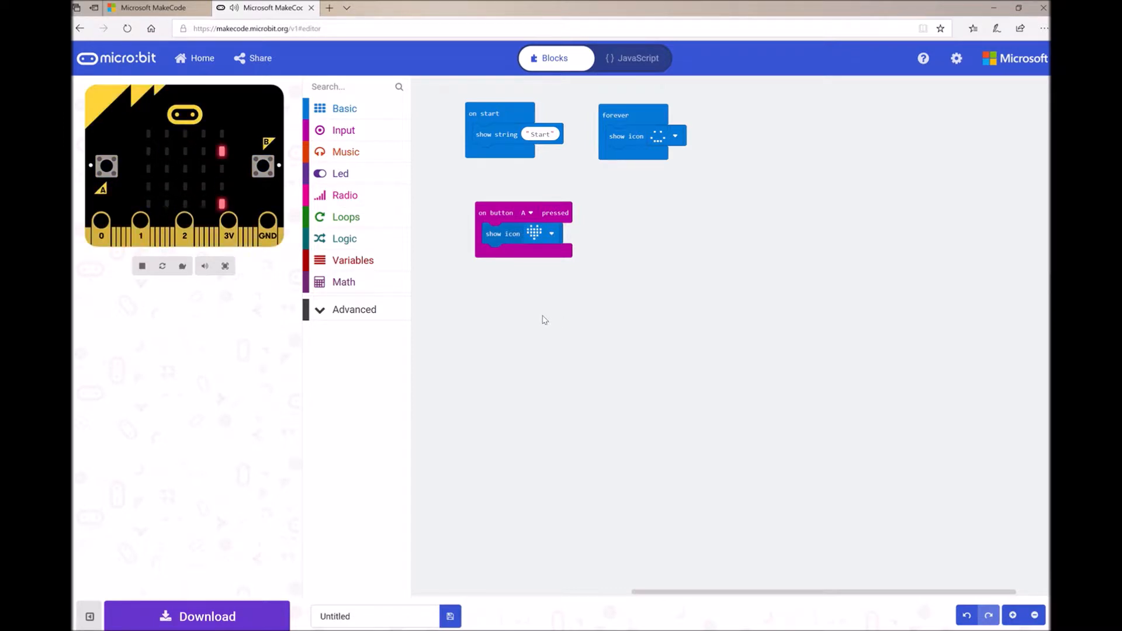
pyautogui.click(163, 266)
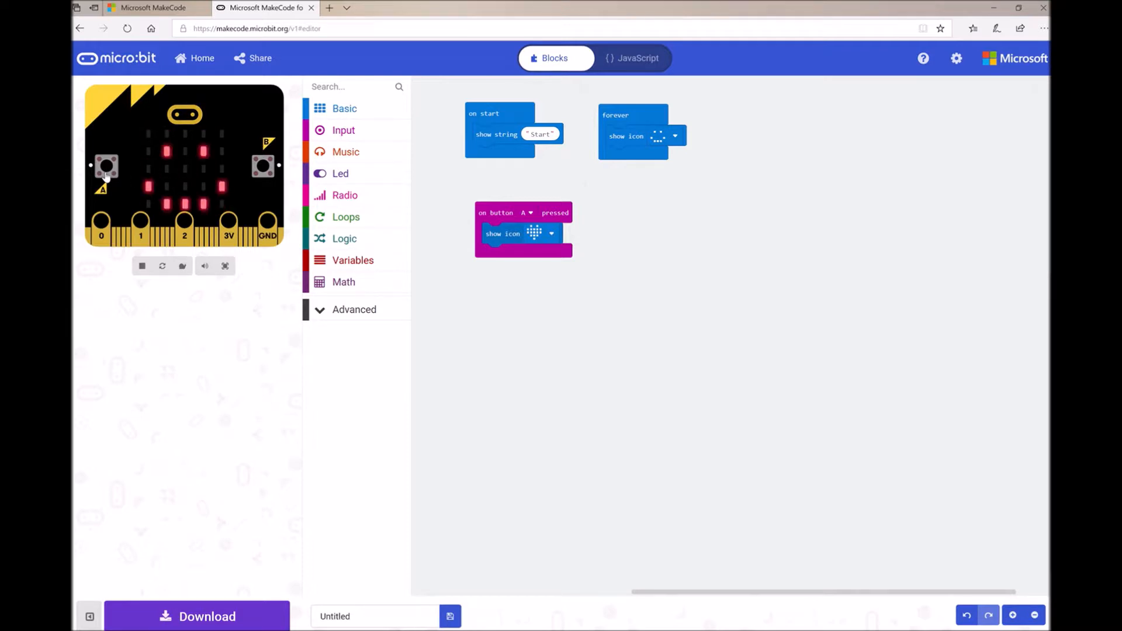
pyautogui.click(106, 166)
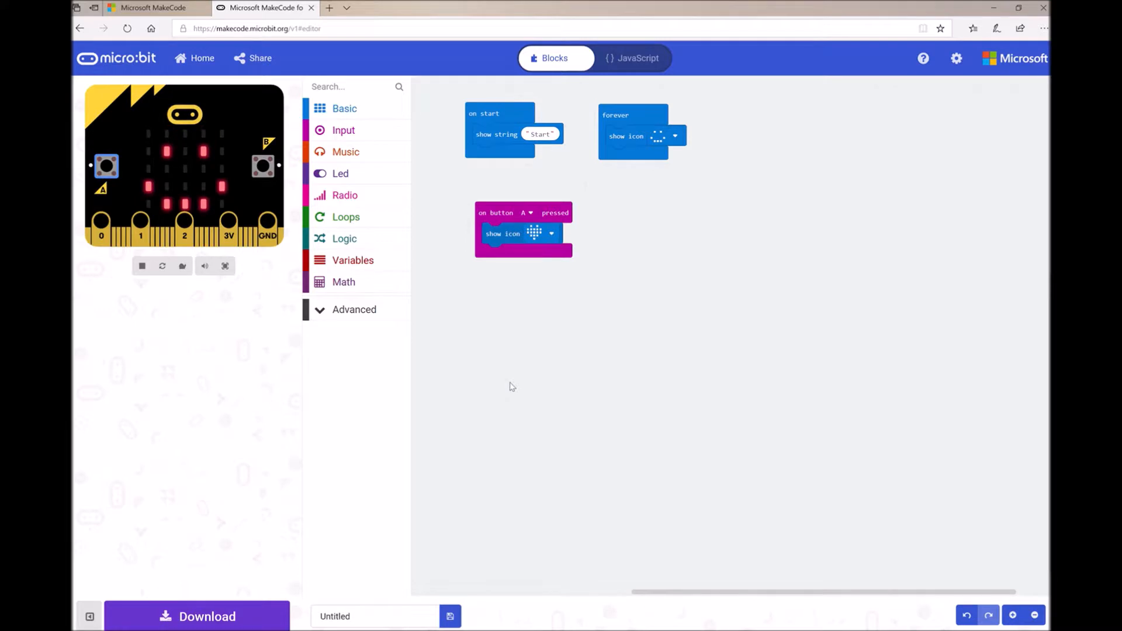
pyautogui.click(344, 129)
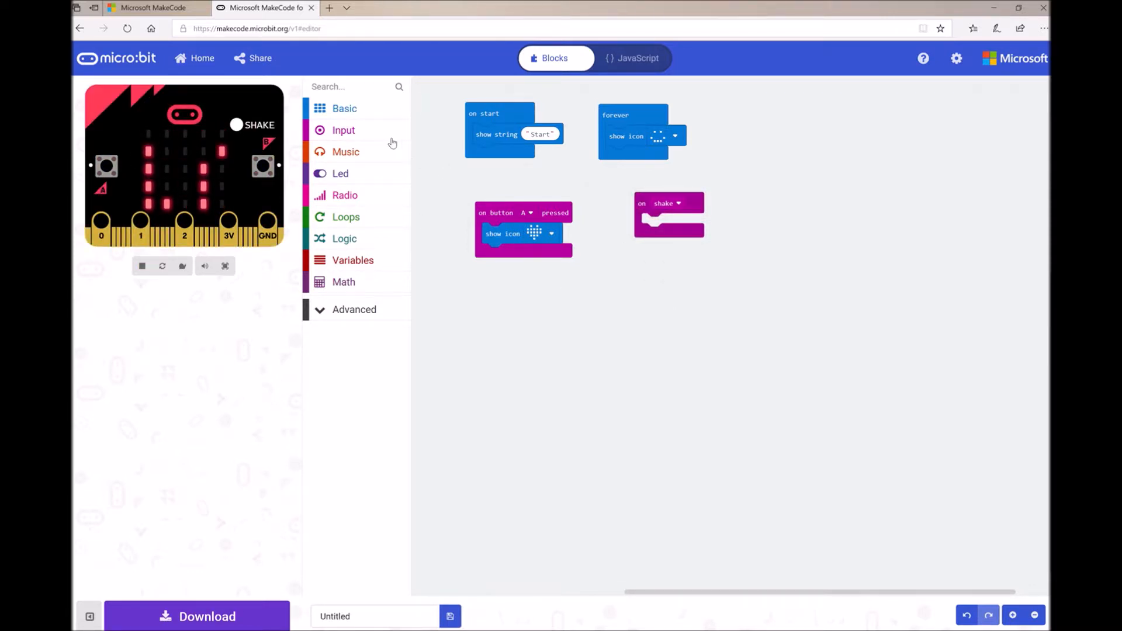
# - Put a show leds block in on shake and light two eyes and a mouth as a face
pyautogui.click(344, 108)
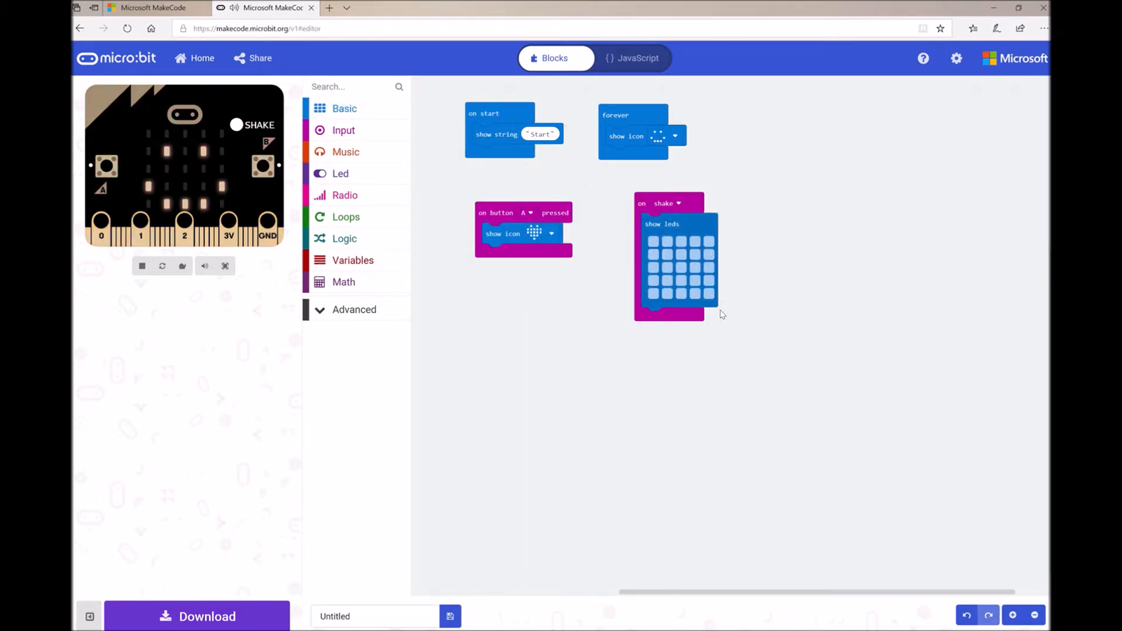
pyautogui.click(667, 256)
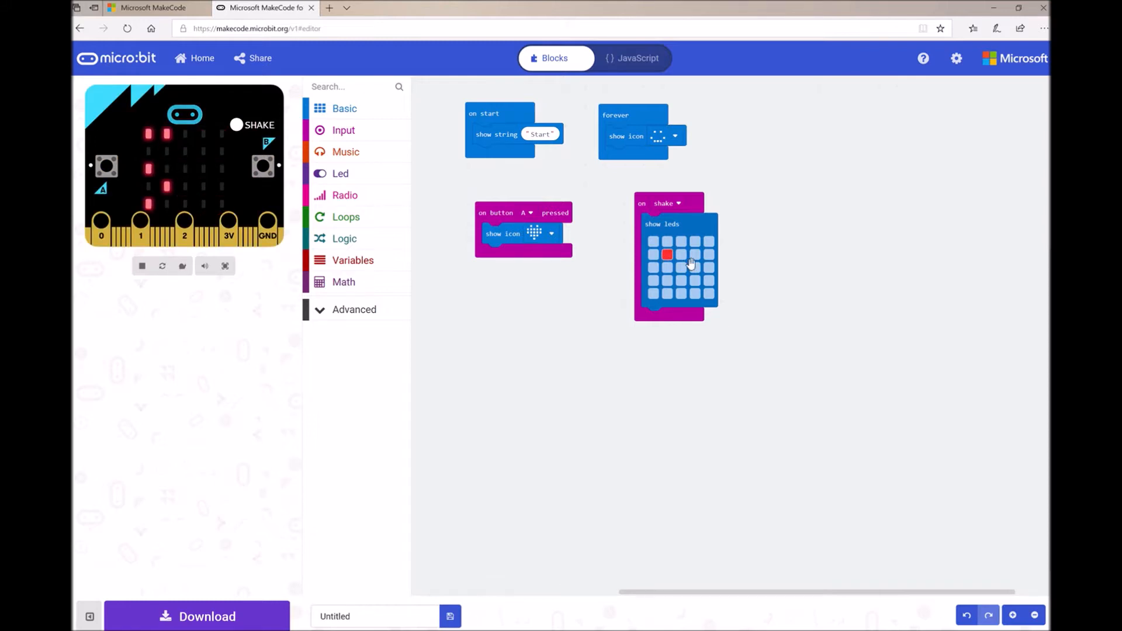
pyautogui.click(693, 255)
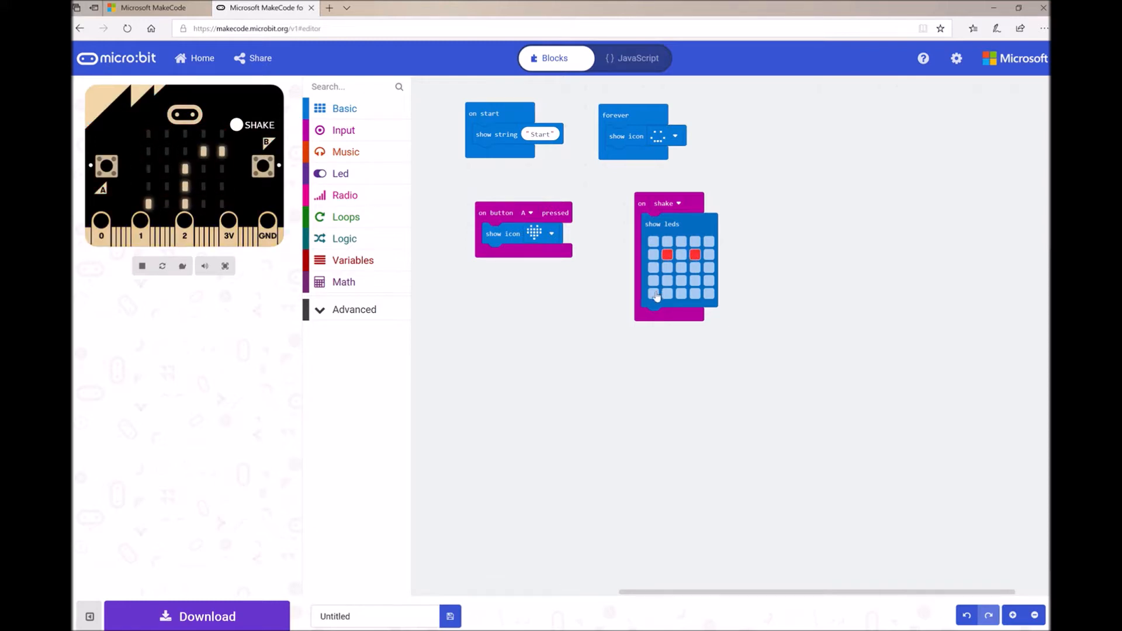
pyautogui.click(652, 280)
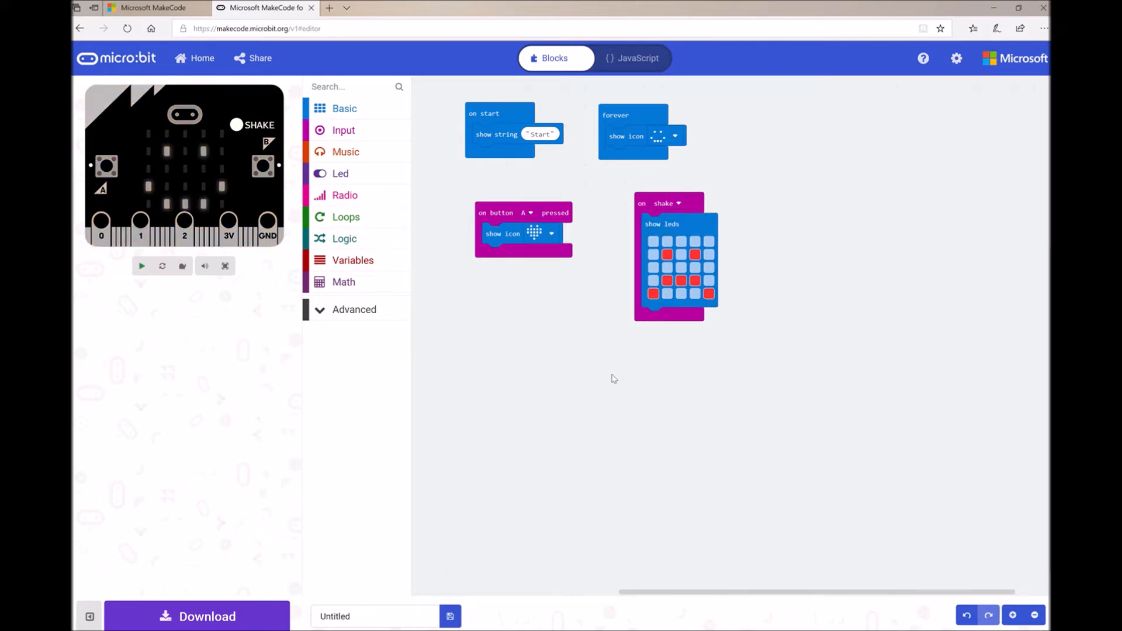
pyautogui.click(141, 266)
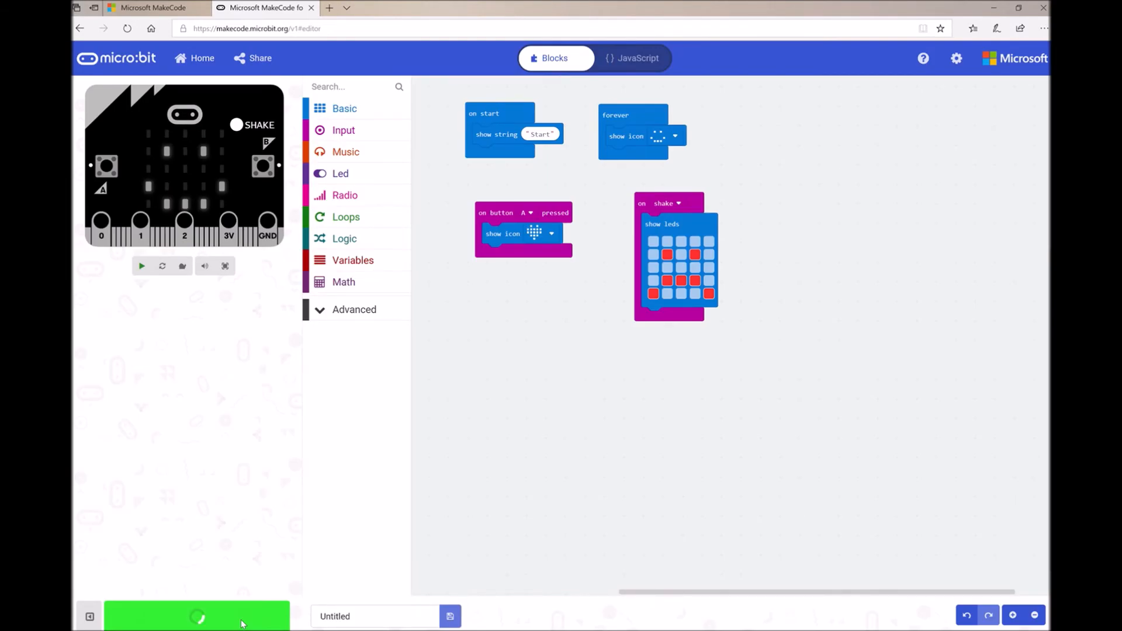
# - Download the program's .hex file and save it to the MICROBIT (D:) drive
pyautogui.click(197, 616)
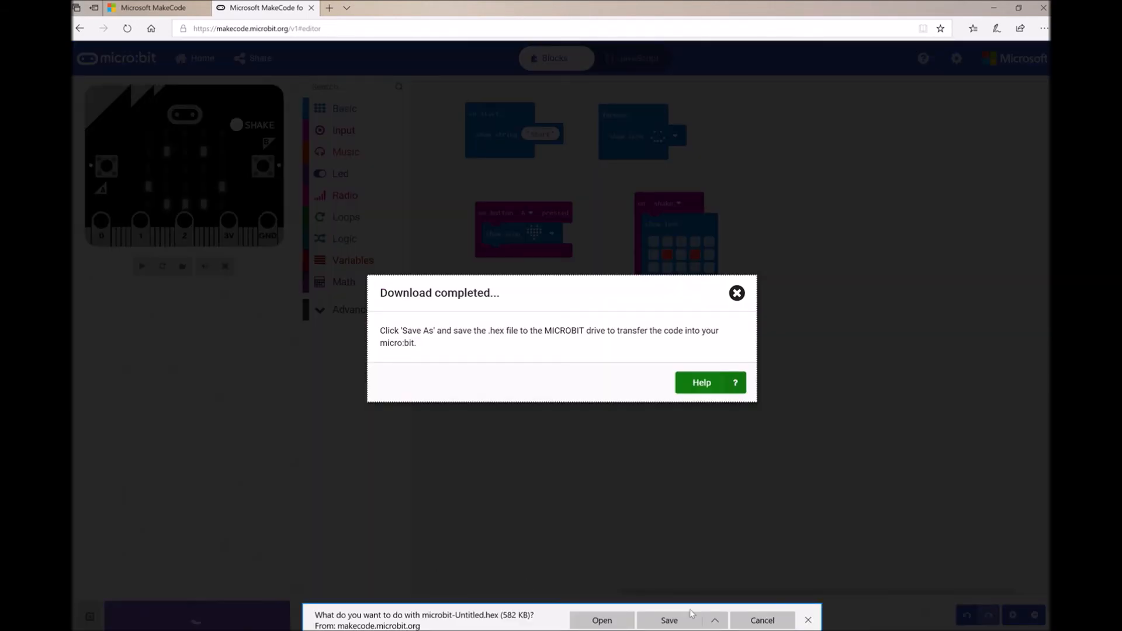
pyautogui.click(714, 621)
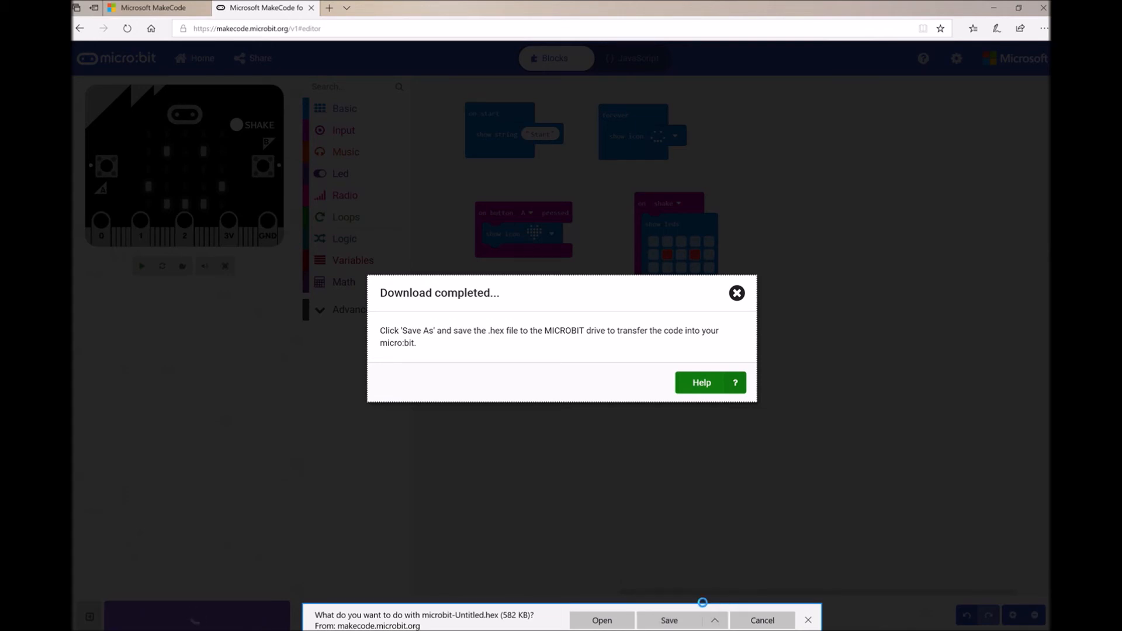
pyautogui.click(668, 621)
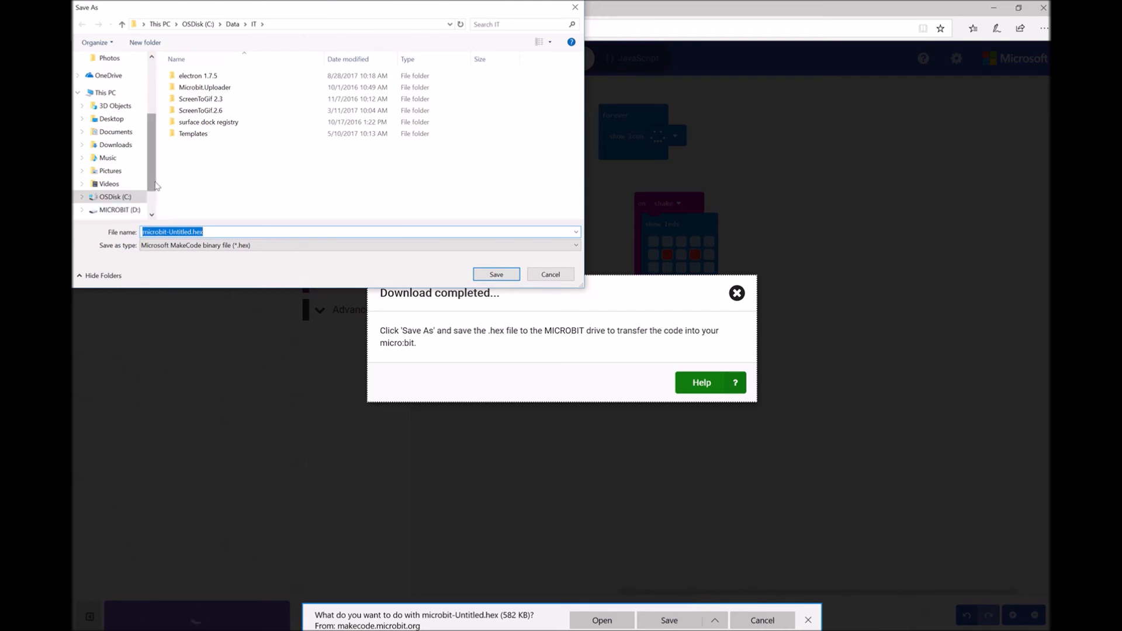
pyautogui.scroll(-3)
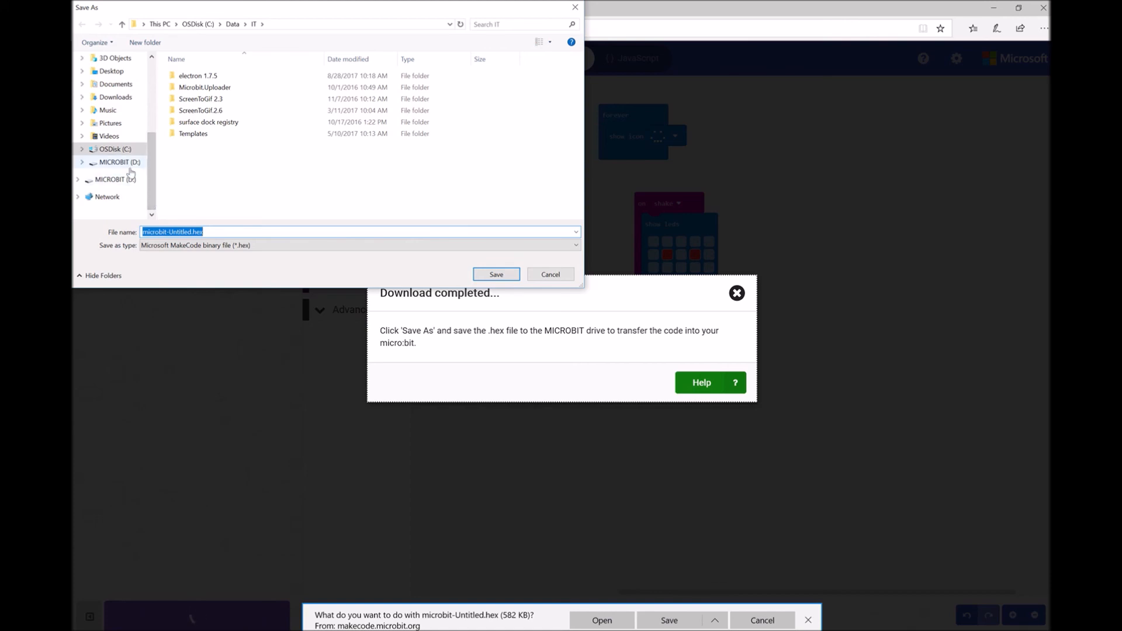
pyautogui.click(121, 162)
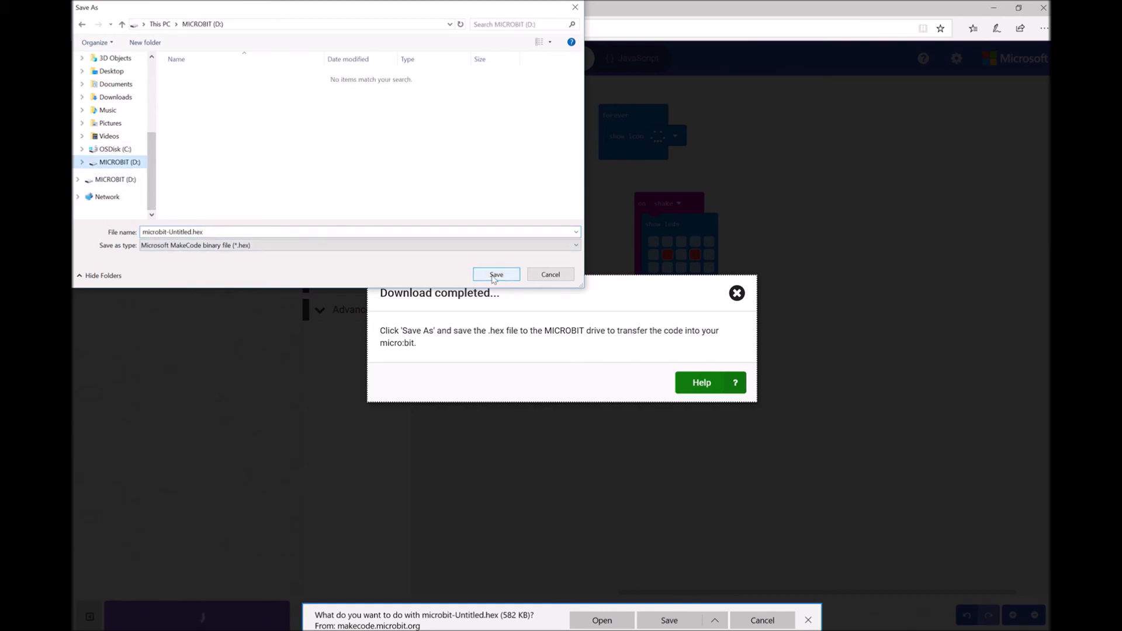
pyautogui.click(496, 274)
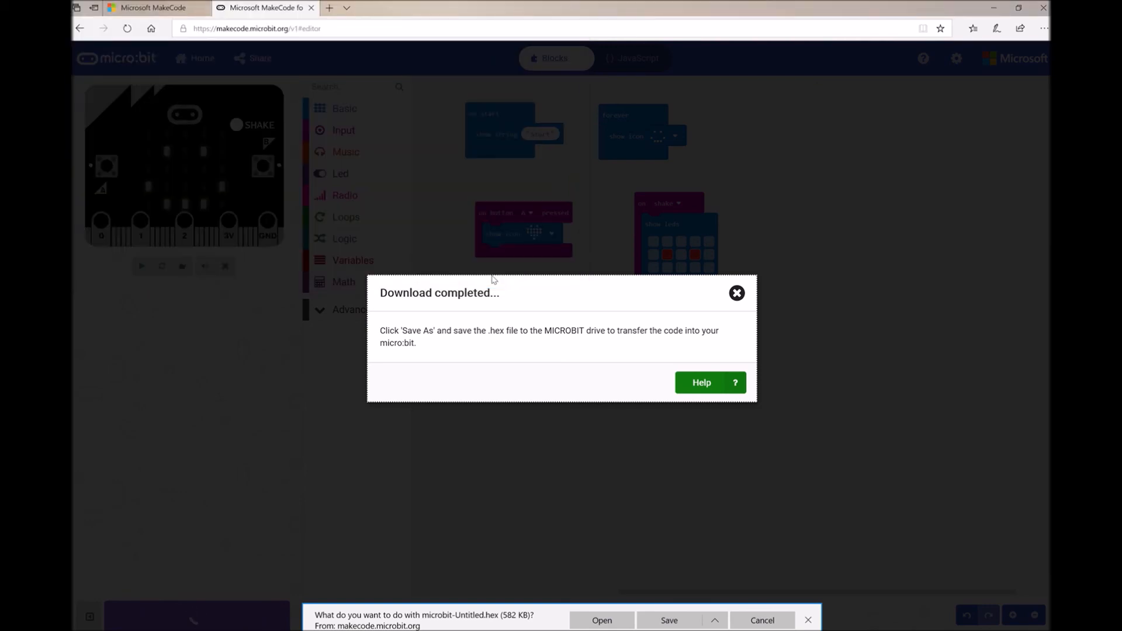